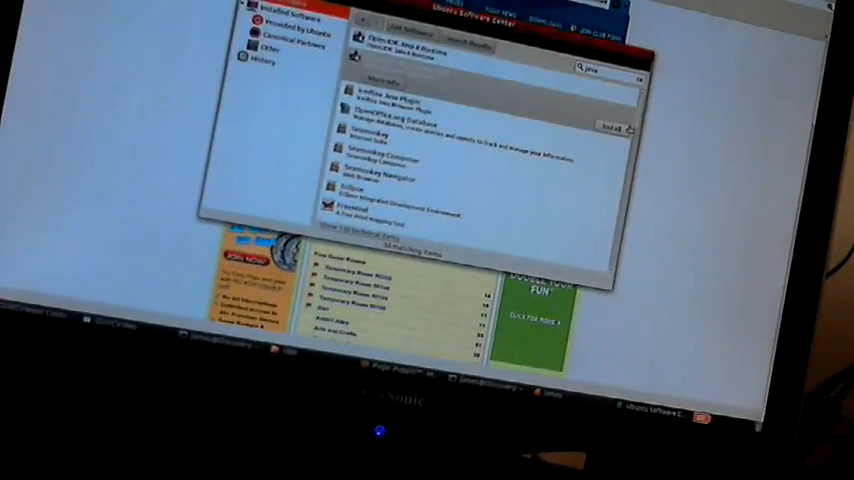
Step: Scroll to the Pogo Balloon Bounce game and click the balloon to keep it aloft on Beginner
{"action": "scroll", "scroll_direction": "down", "scroll_amount": 3}
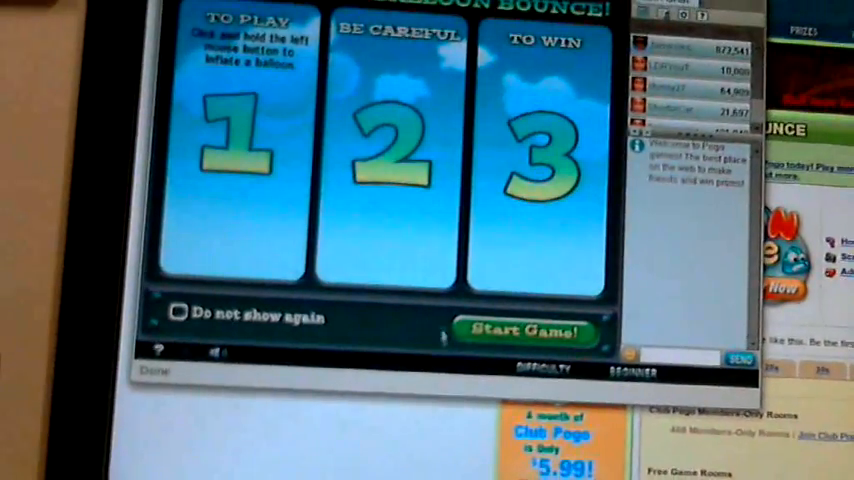
{"action": "left_click", "coordinate": [525, 330]}
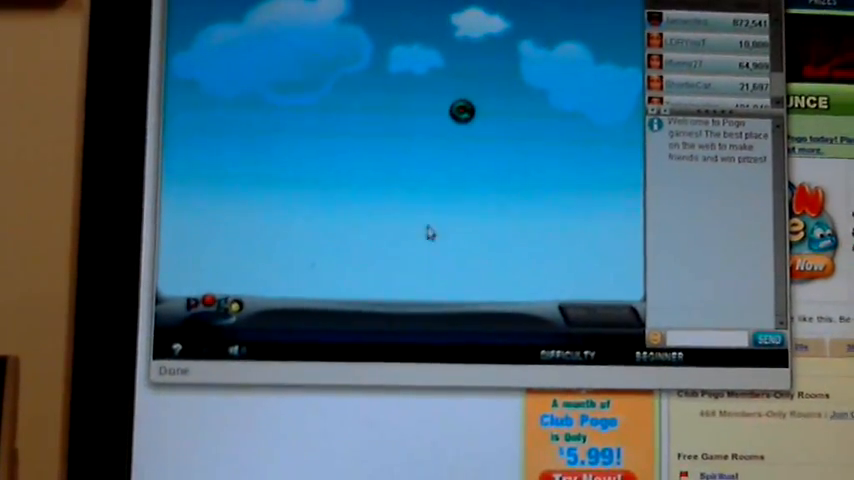